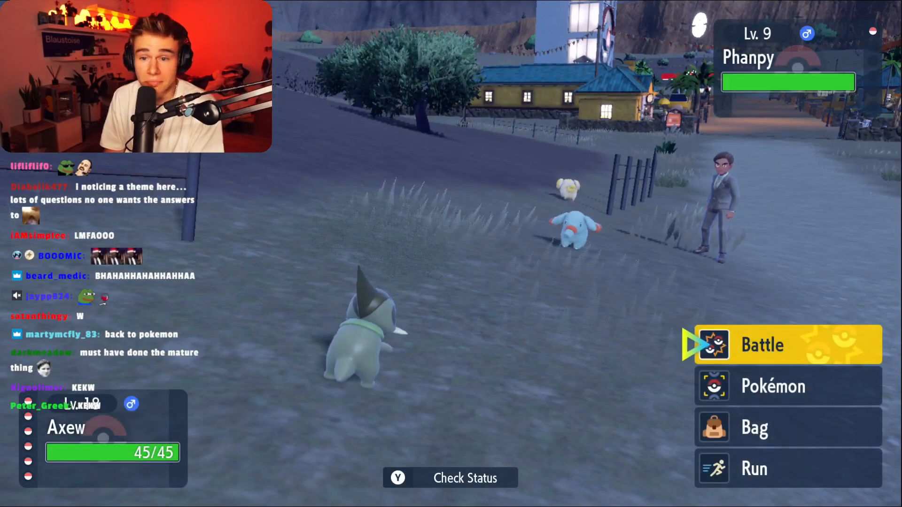
pyautogui.click(762, 344)
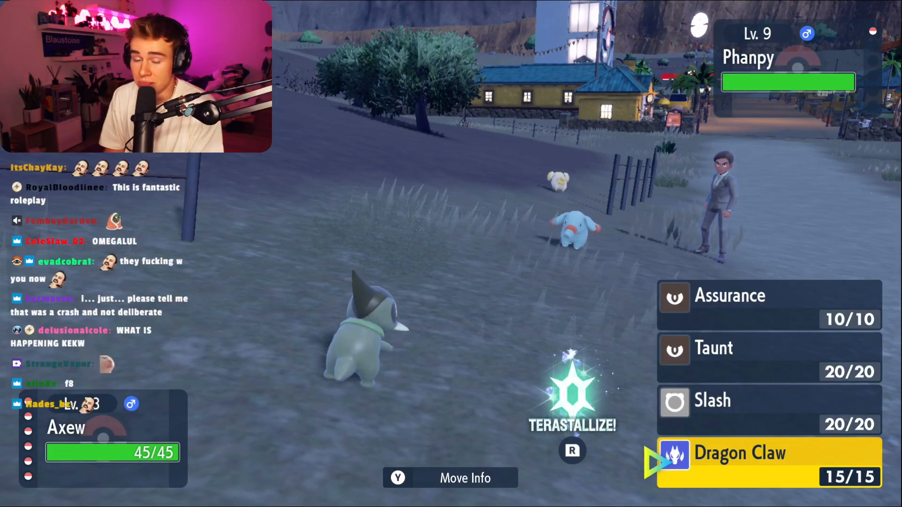
pyautogui.click(768, 463)
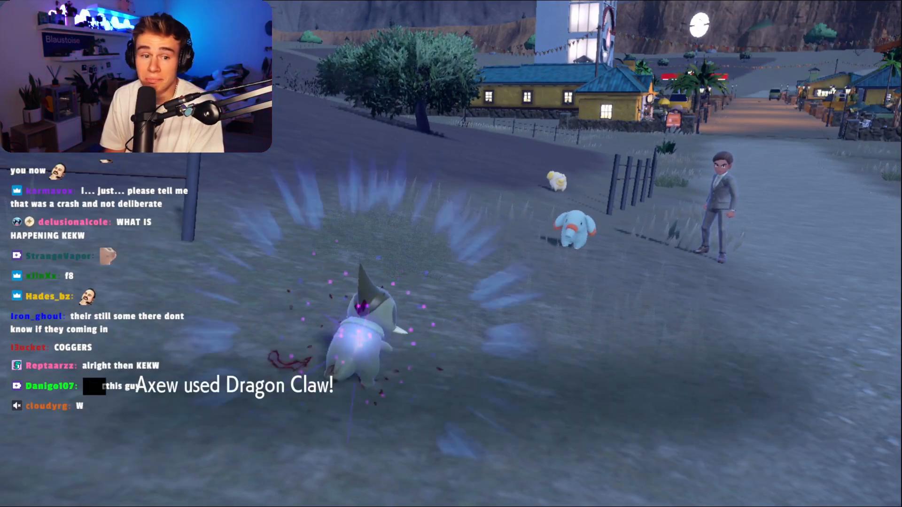